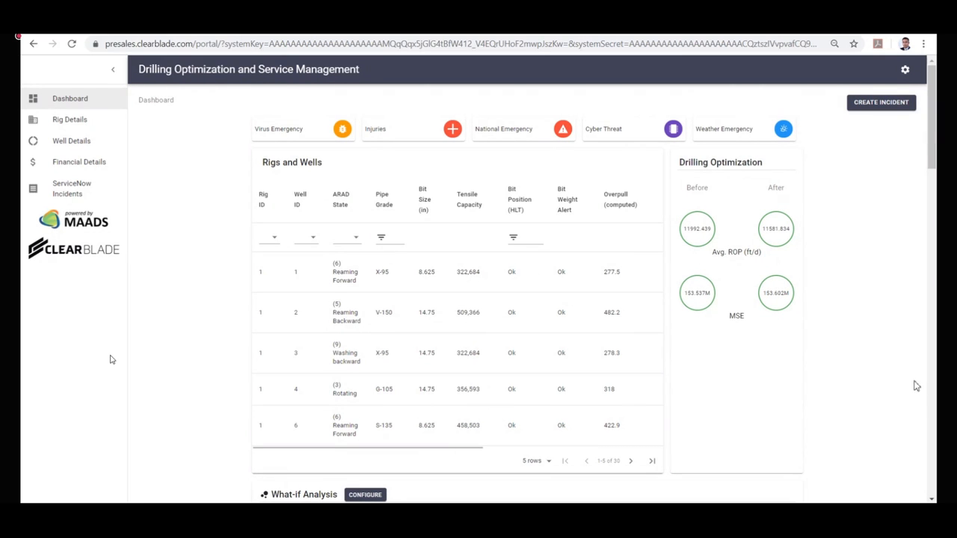
{"action": "mouse_move", "coordinate": [502, 460]}
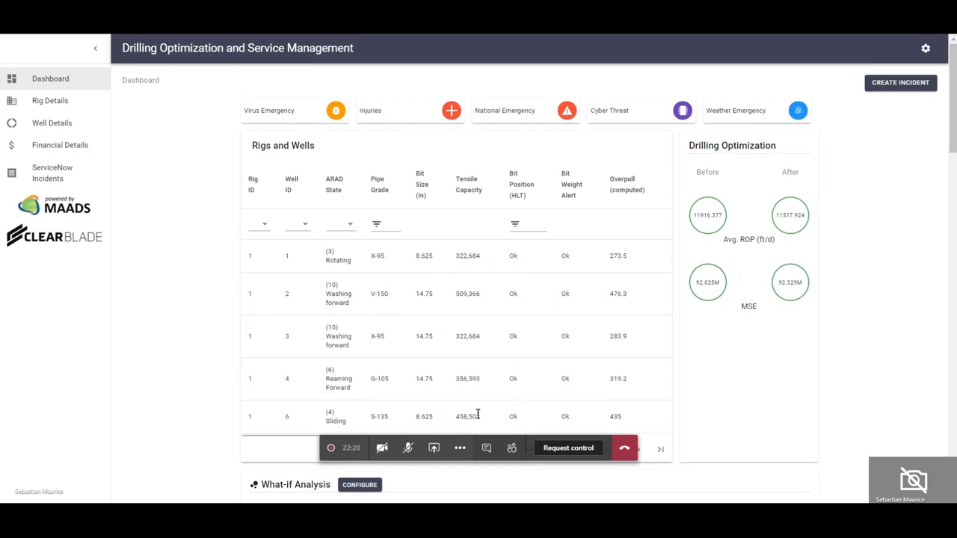
{"action": "mouse_move", "coordinate": [51, 342]}
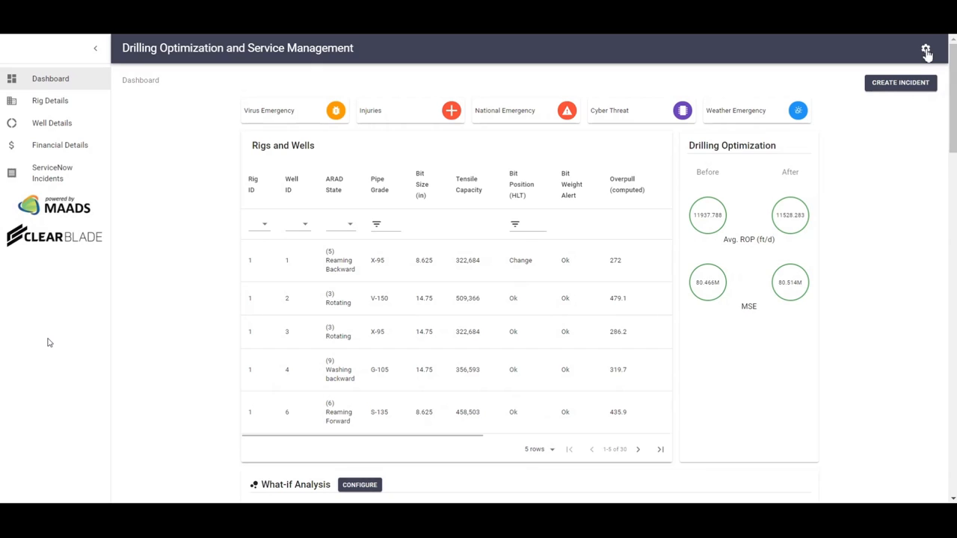
Toggle Simulation Mode on, off and back on from the dashboard settings panel.
{"action": "left_click", "coordinate": [925, 47]}
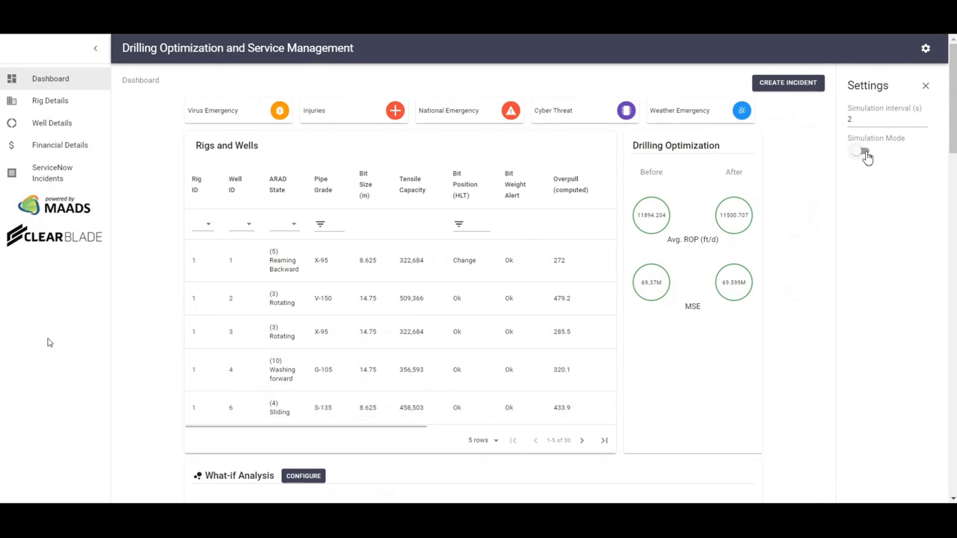
{"action": "left_click", "coordinate": [861, 152]}
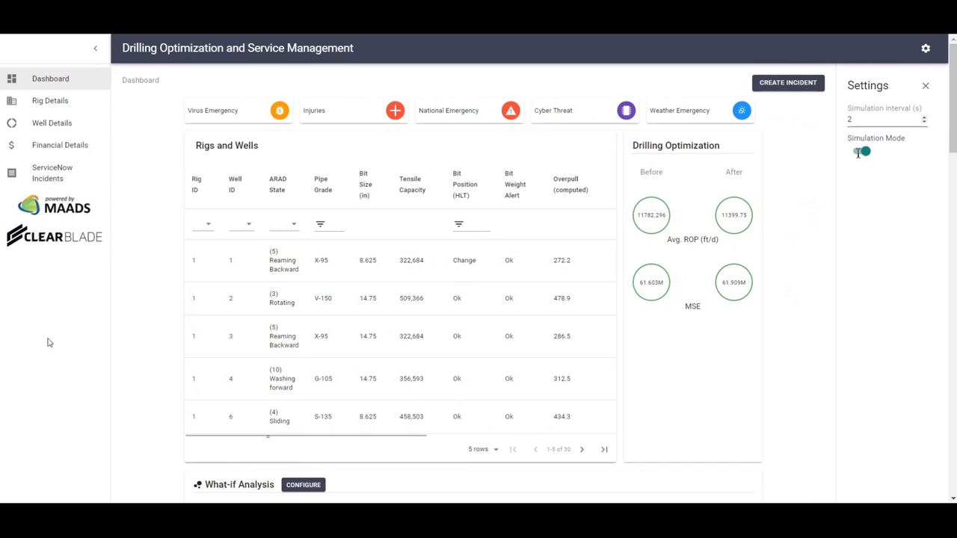
{"action": "left_click", "coordinate": [859, 153]}
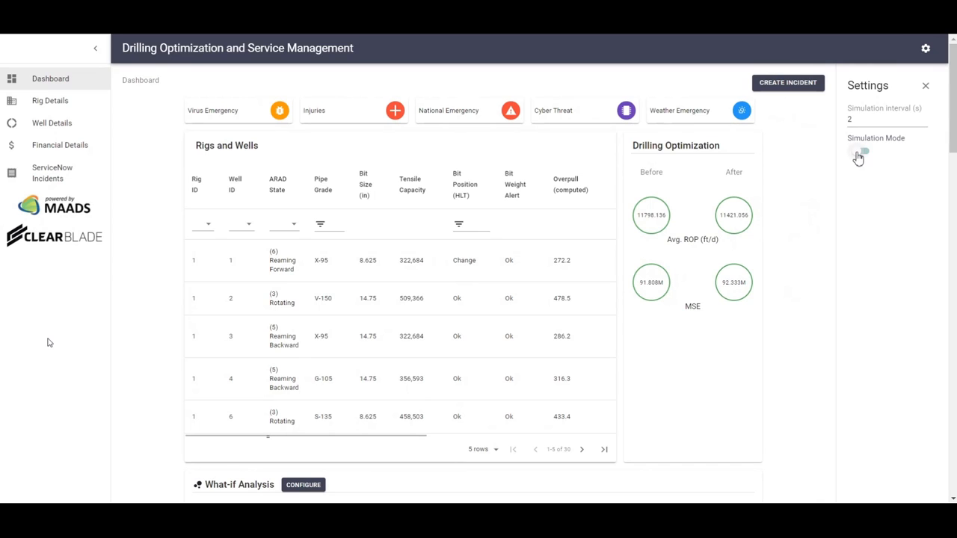
{"action": "left_click", "coordinate": [859, 151]}
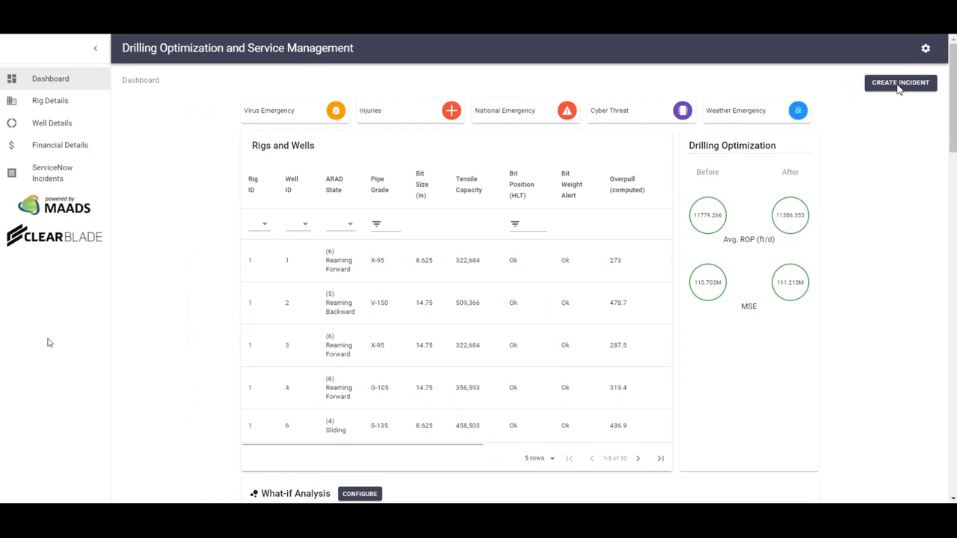
{"action": "left_click", "coordinate": [900, 82]}
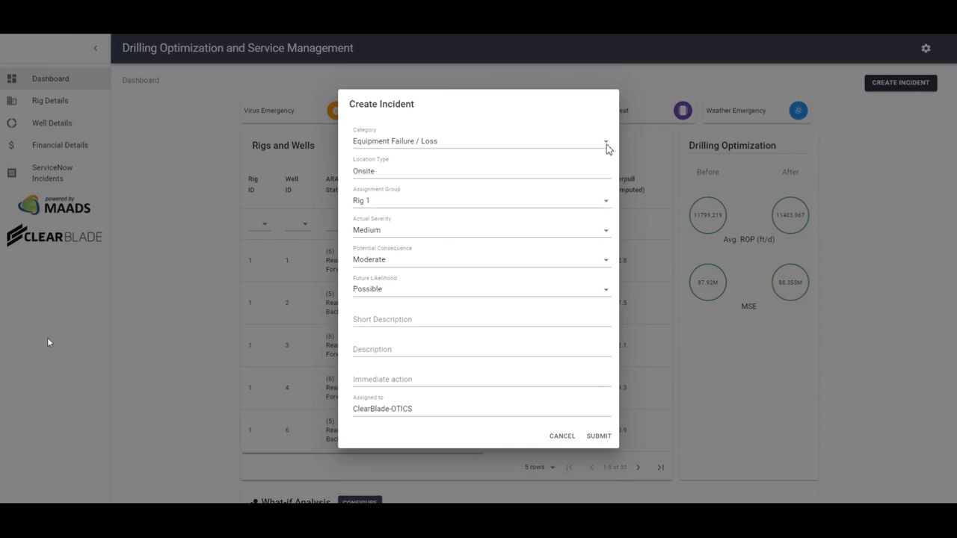
{"action": "mouse_move", "coordinate": [441, 176]}
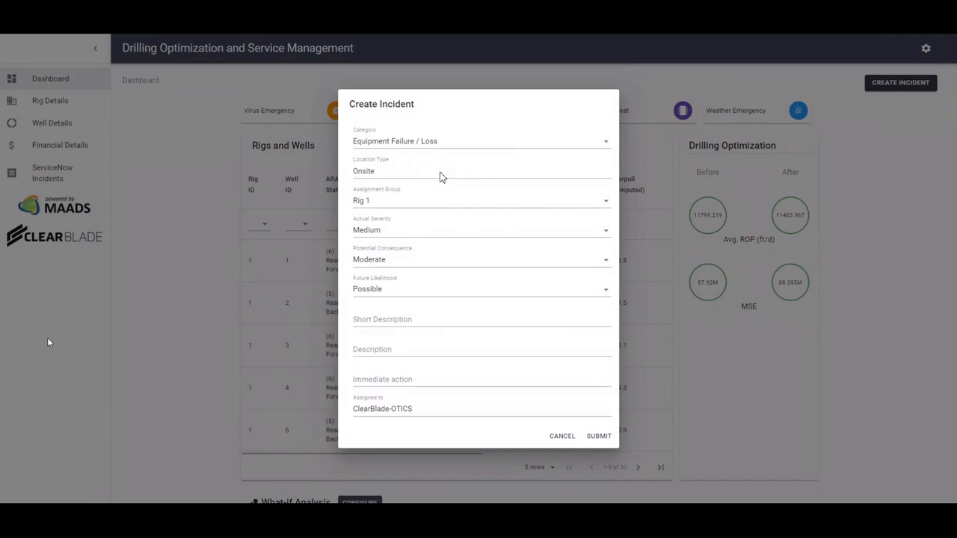
{"action": "mouse_move", "coordinate": [616, 183]}
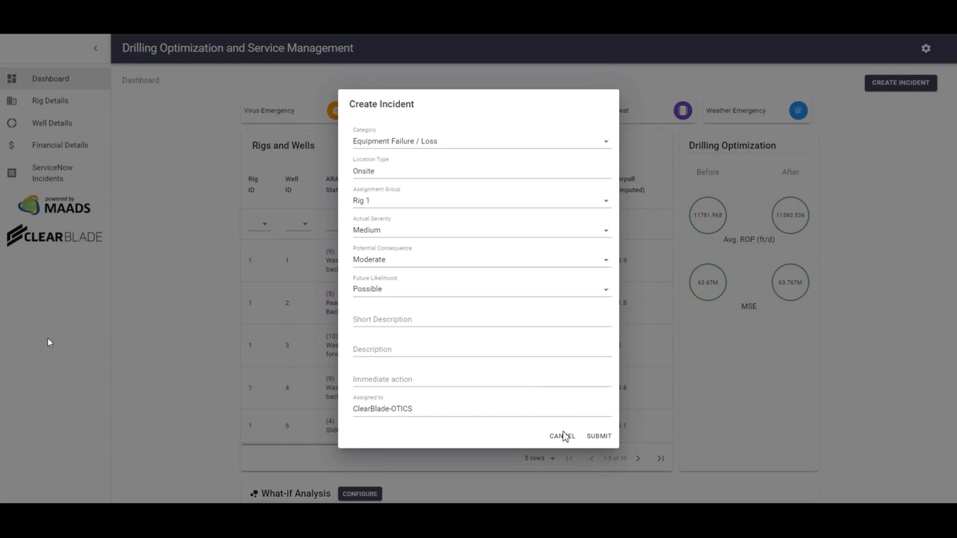
{"action": "mouse_move", "coordinate": [565, 433]}
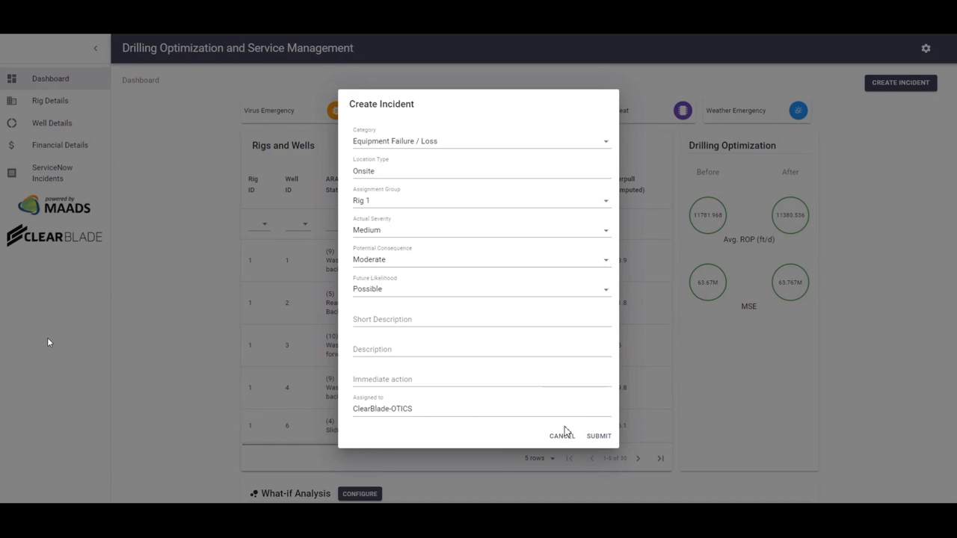
{"action": "mouse_move", "coordinate": [562, 439]}
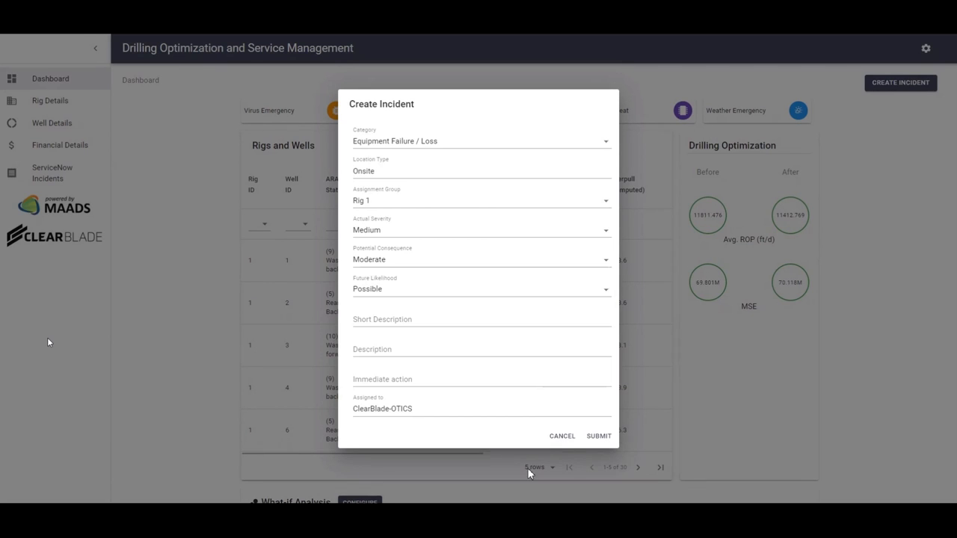
{"action": "left_click", "coordinate": [562, 437]}
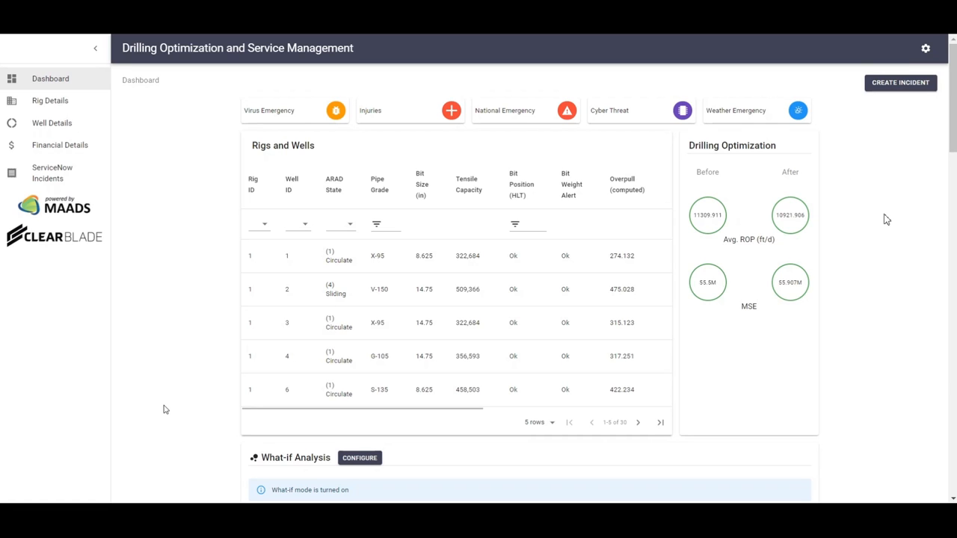
Scroll down Rig Details to What-if Analysis and enable what-if mode via Configure.
{"action": "scroll", "scroll_direction": "down", "scroll_amount": 3}
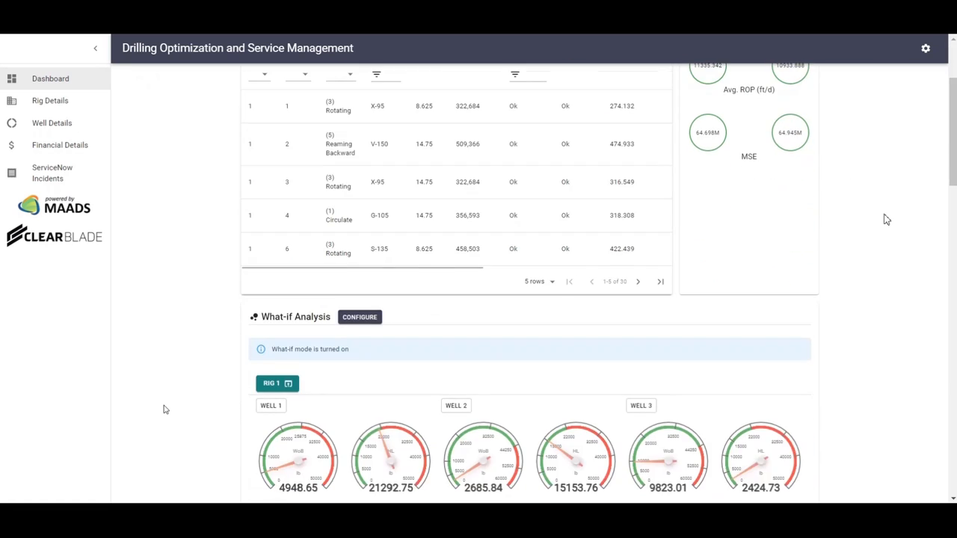
{"action": "scroll", "scroll_direction": "down", "scroll_amount": 3}
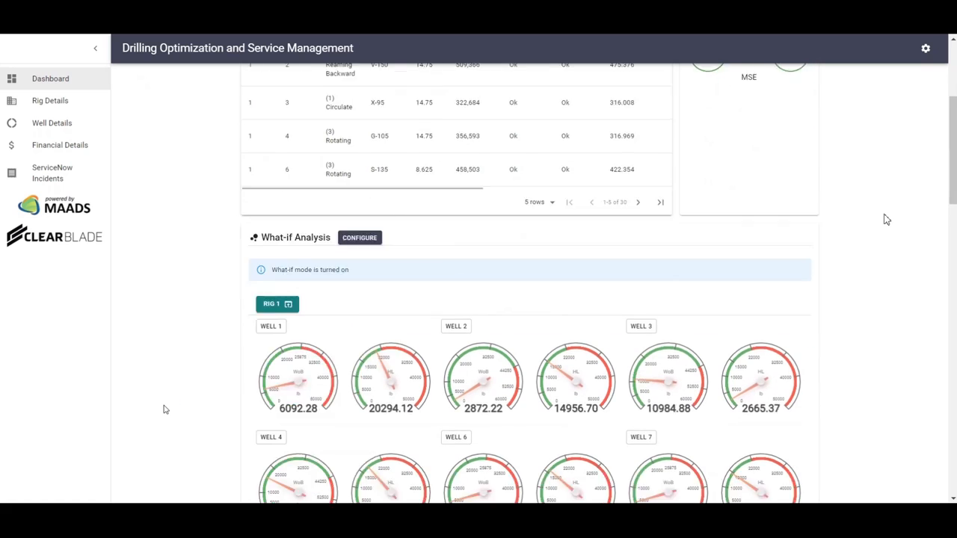
{"action": "scroll", "scroll_direction": "down", "scroll_amount": 3}
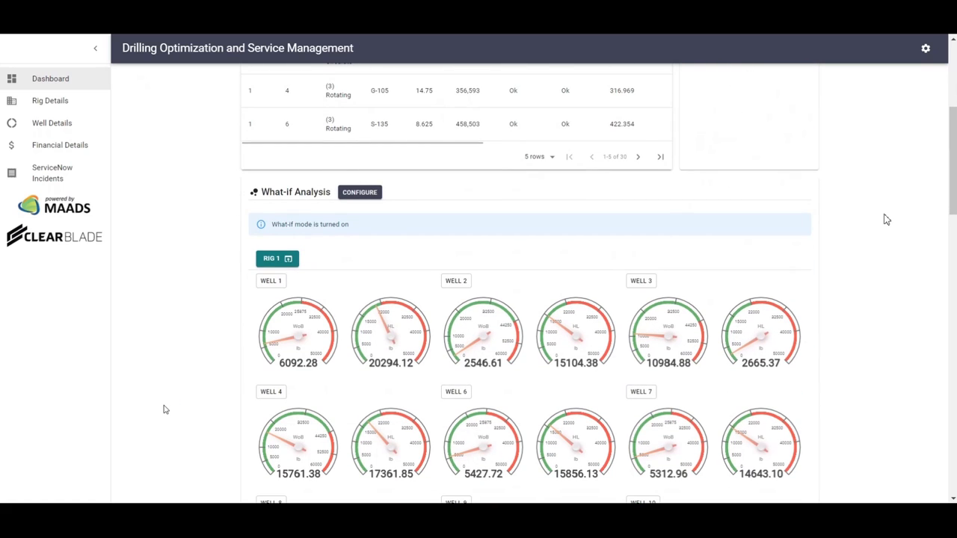
{"action": "scroll", "scroll_direction": "down", "scroll_amount": 3}
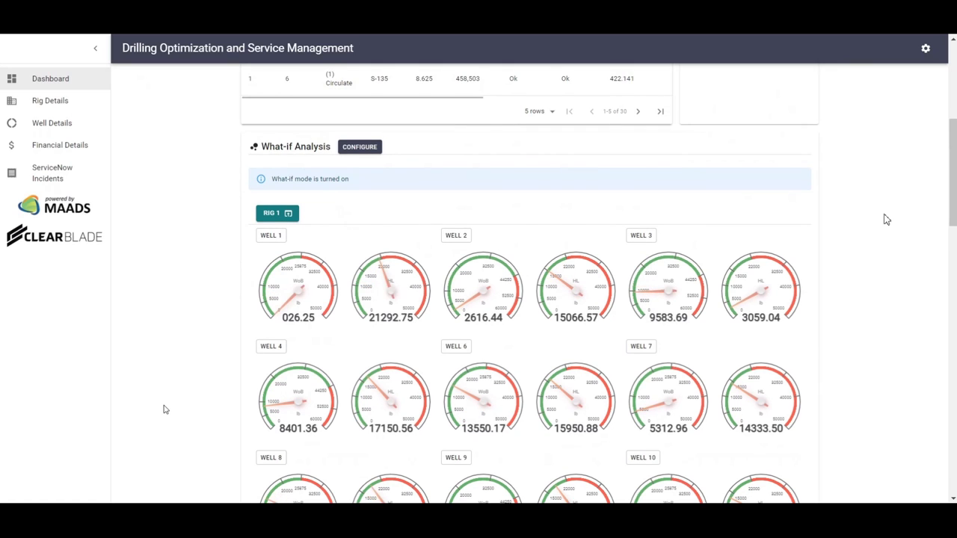
{"action": "scroll", "scroll_direction": "down", "scroll_amount": 3}
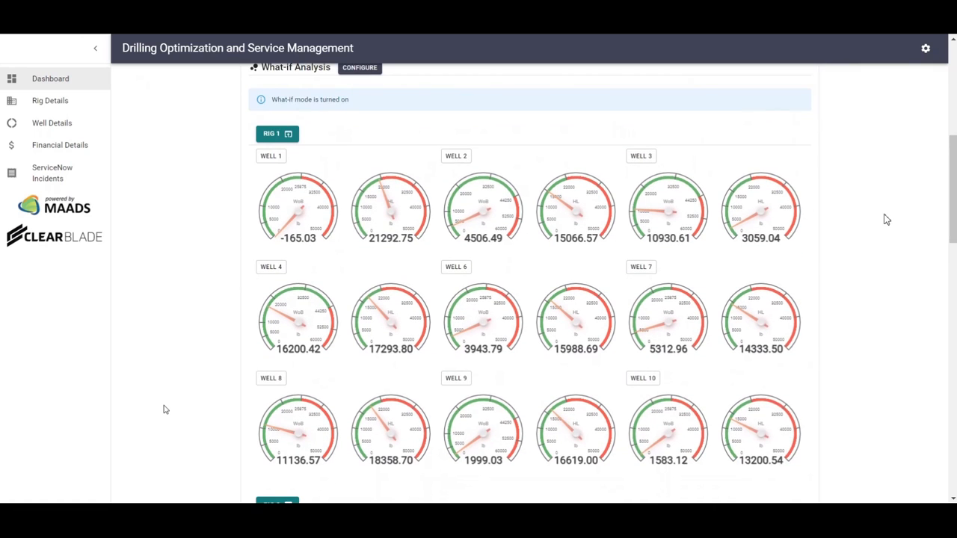
{"action": "scroll", "scroll_direction": "down", "scroll_amount": 3}
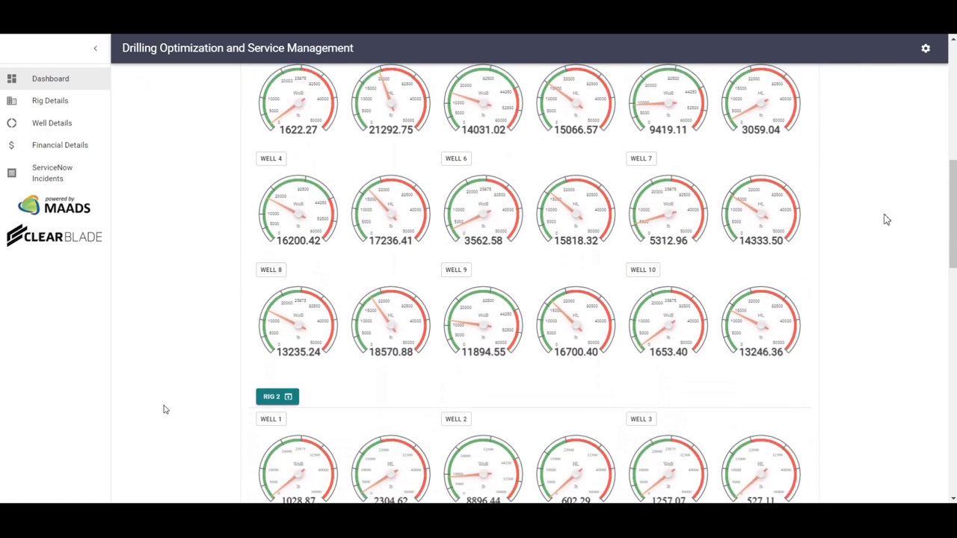
{"action": "scroll", "scroll_direction": "down", "scroll_amount": 3}
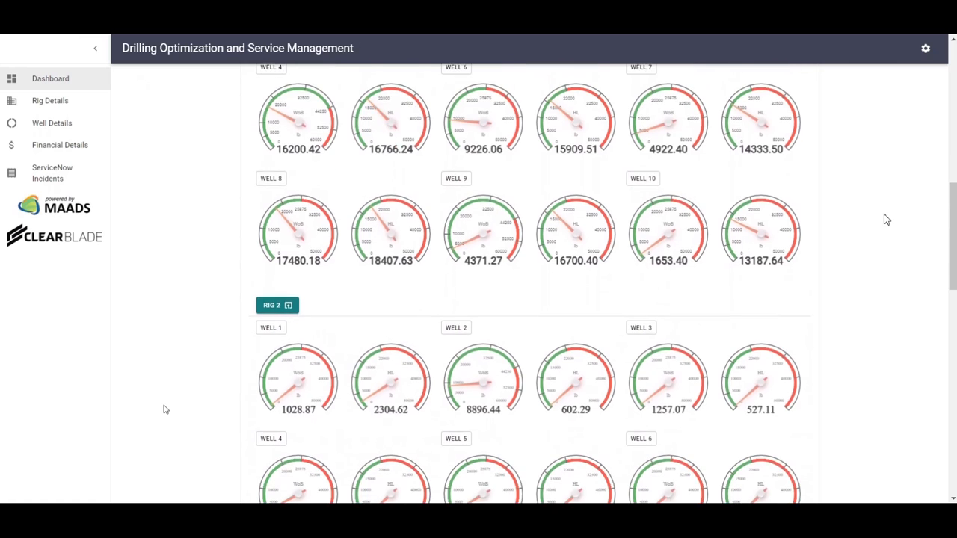
{"action": "scroll", "scroll_direction": "down", "scroll_amount": 3}
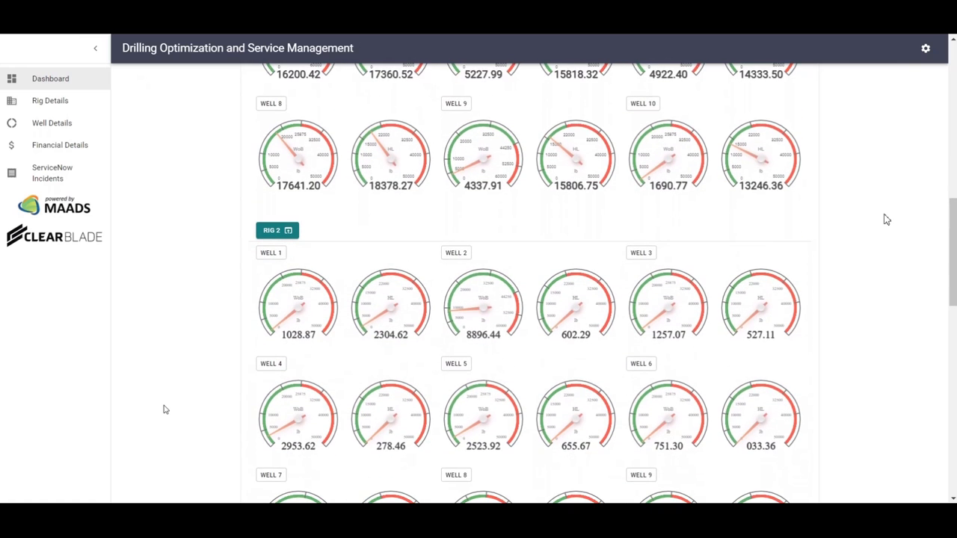
{"action": "scroll", "scroll_direction": "down", "scroll_amount": 3}
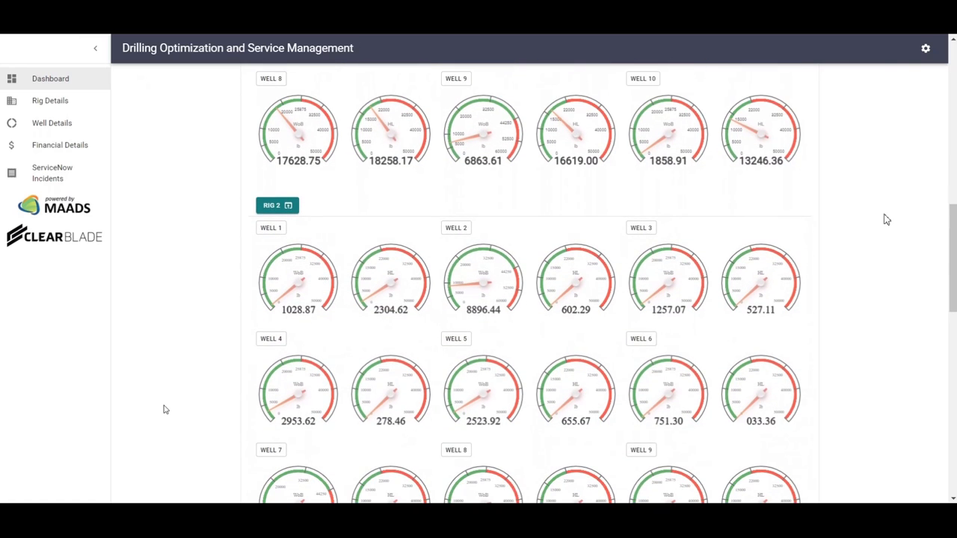
{"action": "scroll", "scroll_direction": "down", "scroll_amount": 3}
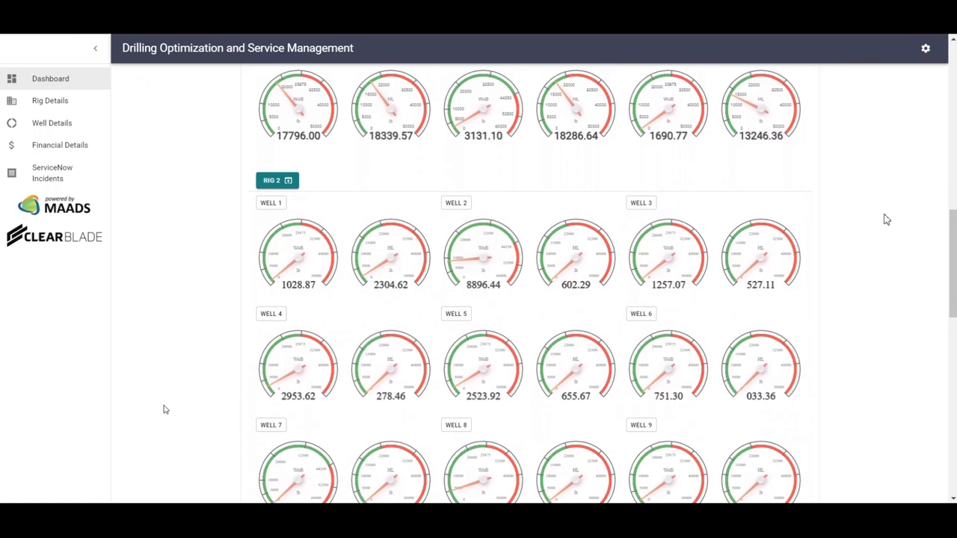
{"action": "scroll", "scroll_direction": "down", "scroll_amount": 3}
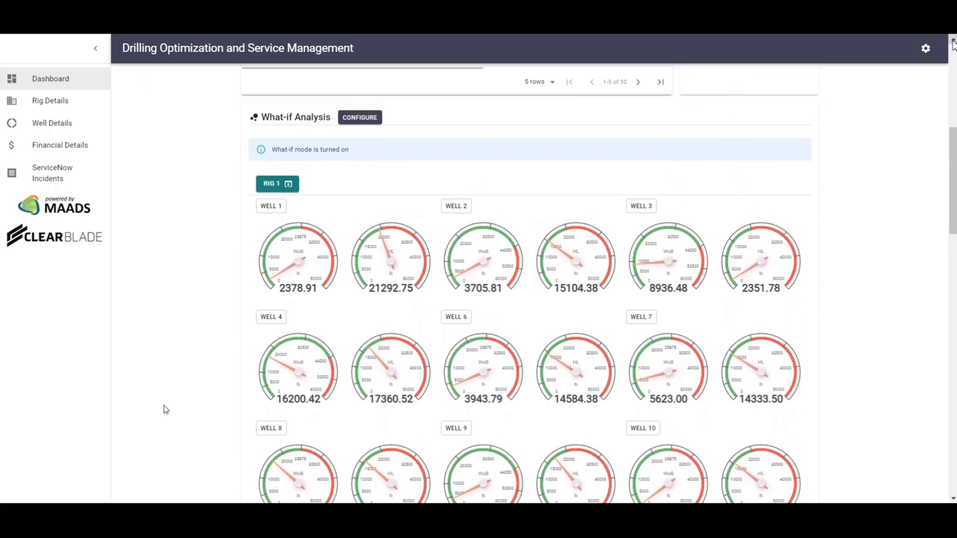
{"action": "left_click", "coordinate": [359, 116]}
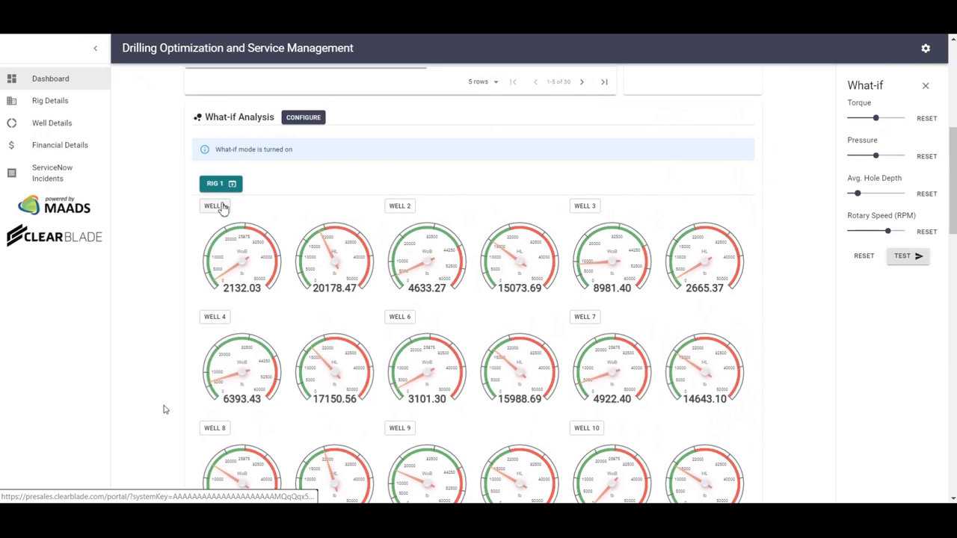
Show the Well Details page for Rig 1 Well 1 from its What-if Analysis tile.
{"action": "left_click", "coordinate": [215, 207]}
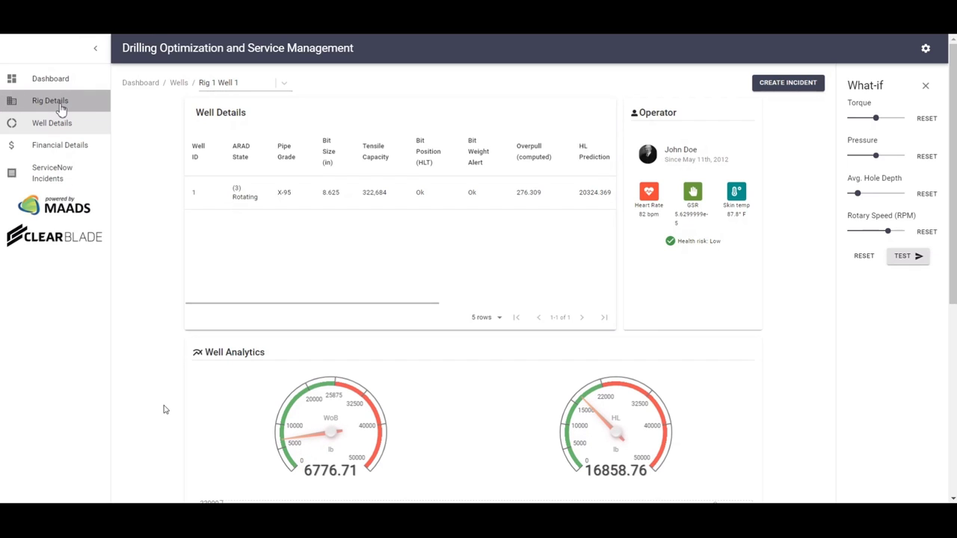
Return to Rig 1 details and scroll past the ten well gauges and trend chart to What-if Analysis.
{"action": "left_click", "coordinate": [51, 100]}
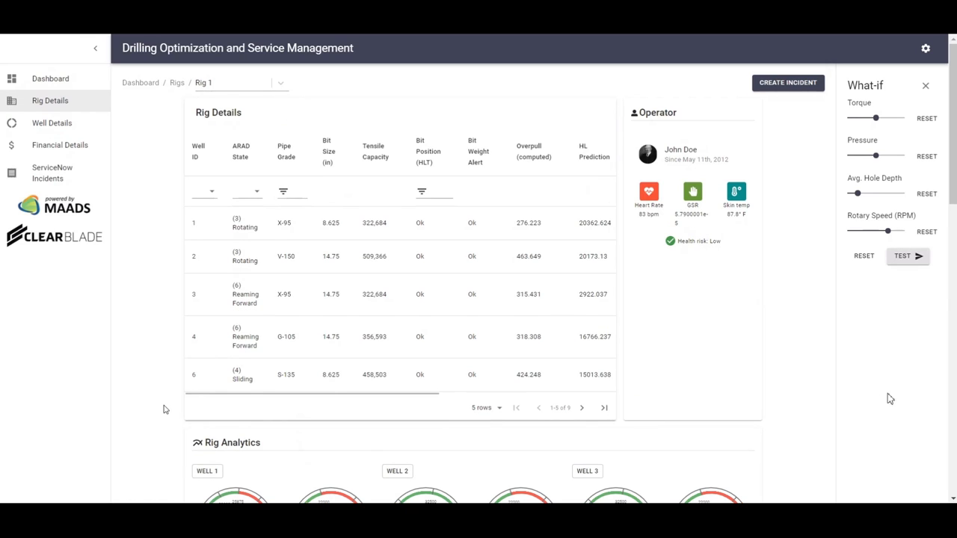
{"action": "scroll", "scroll_direction": "down", "scroll_amount": 3}
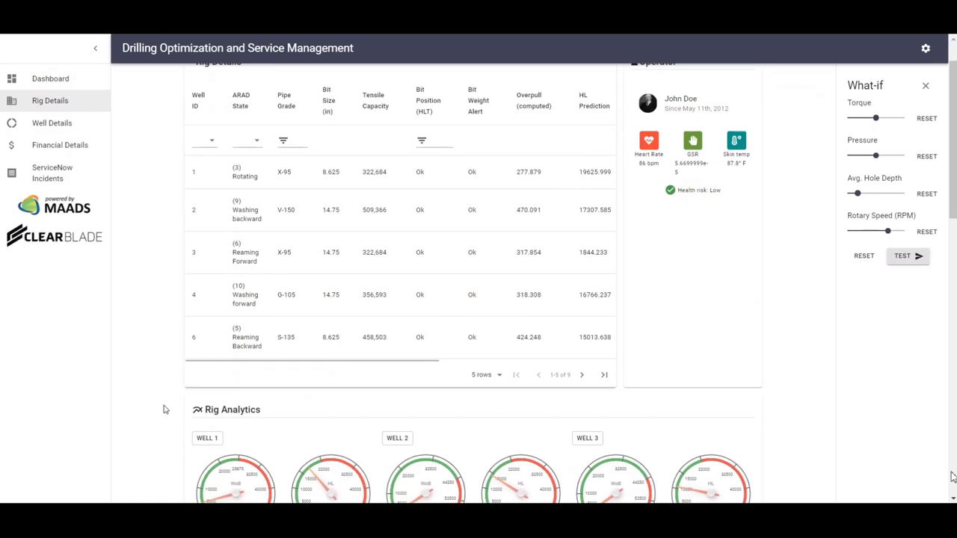
{"action": "scroll", "scroll_direction": "down", "scroll_amount": 3}
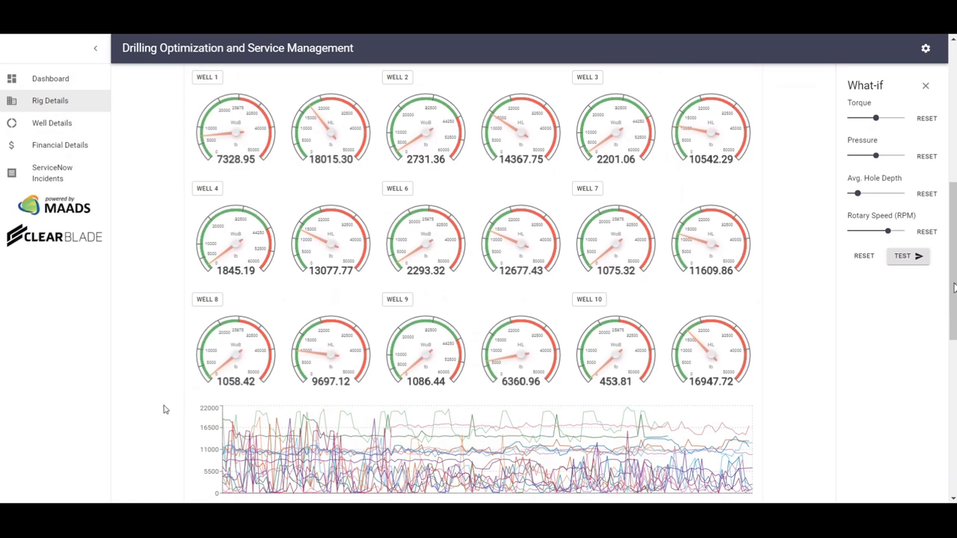
{"action": "scroll", "scroll_direction": "down", "scroll_amount": 3}
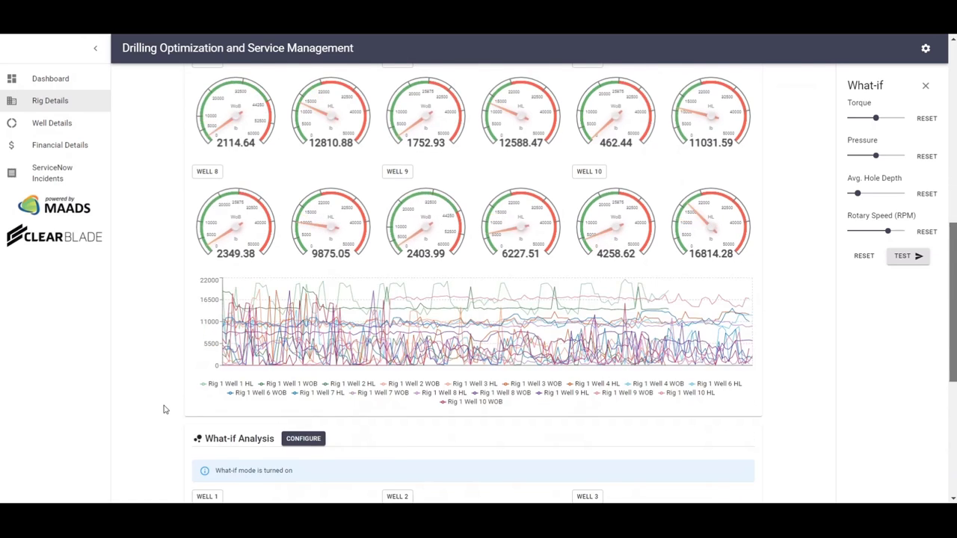
{"action": "scroll", "scroll_direction": "down", "scroll_amount": 3}
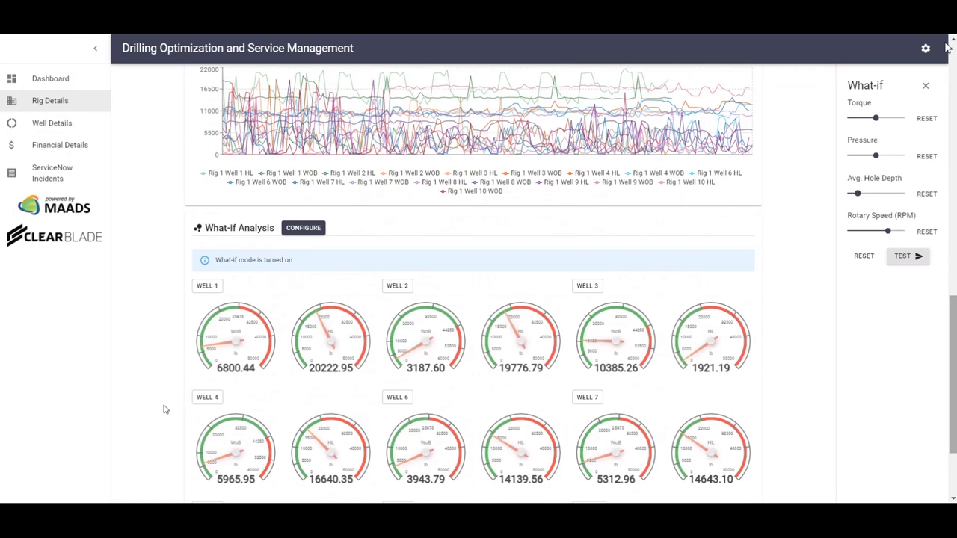
{"action": "scroll", "scroll_direction": "down", "scroll_amount": 3}
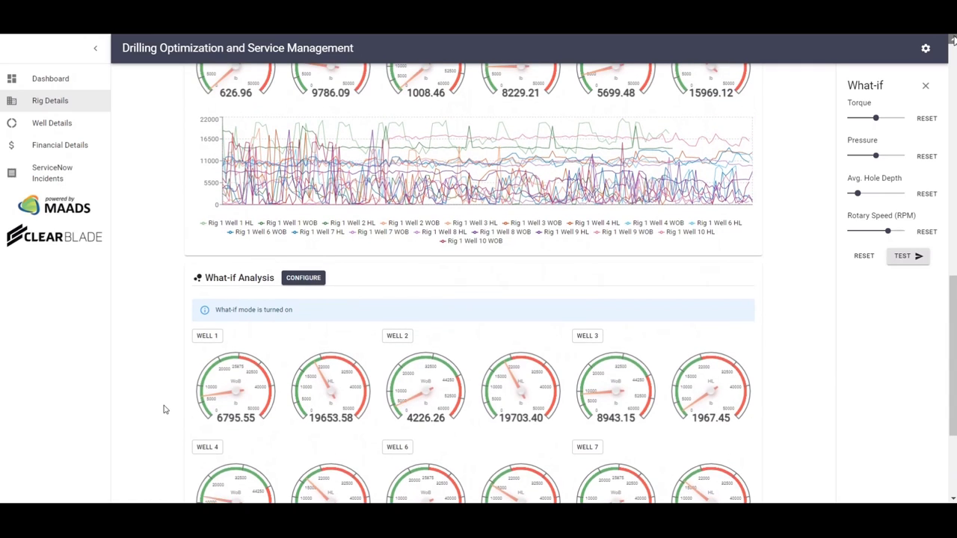
{"action": "scroll", "scroll_direction": "down", "scroll_amount": 3}
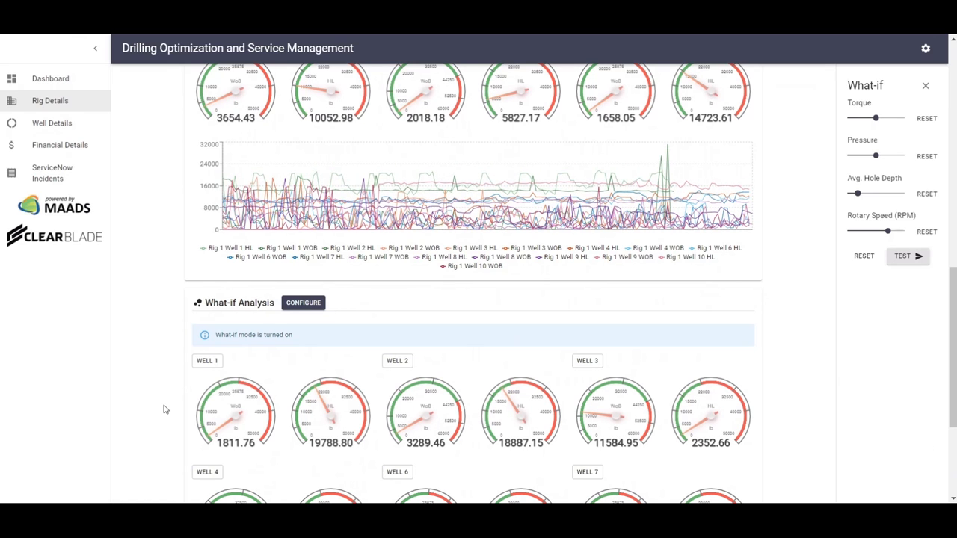
{"action": "scroll", "scroll_direction": "down", "scroll_amount": 3}
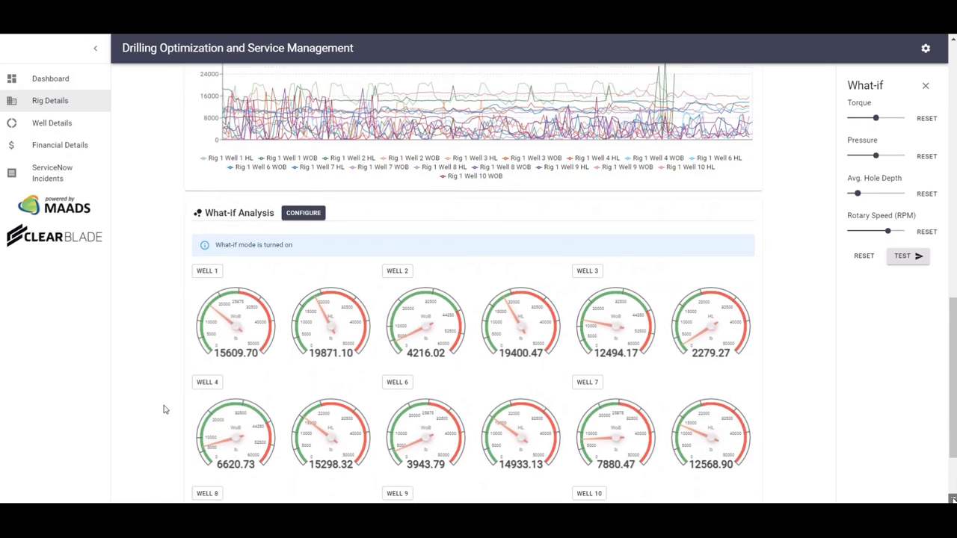
{"action": "scroll", "scroll_direction": "down", "scroll_amount": 3}
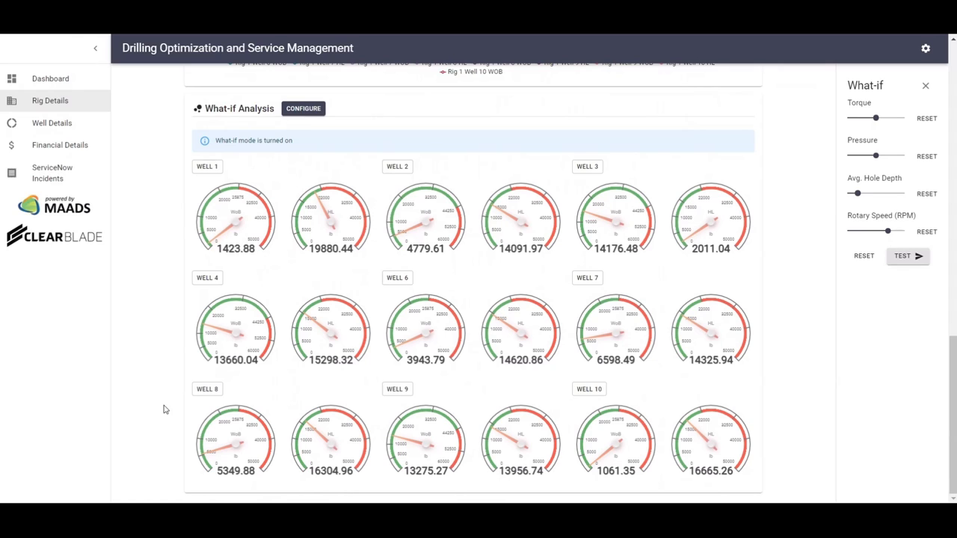
{"action": "scroll", "scroll_direction": "up", "scroll_amount": 3}
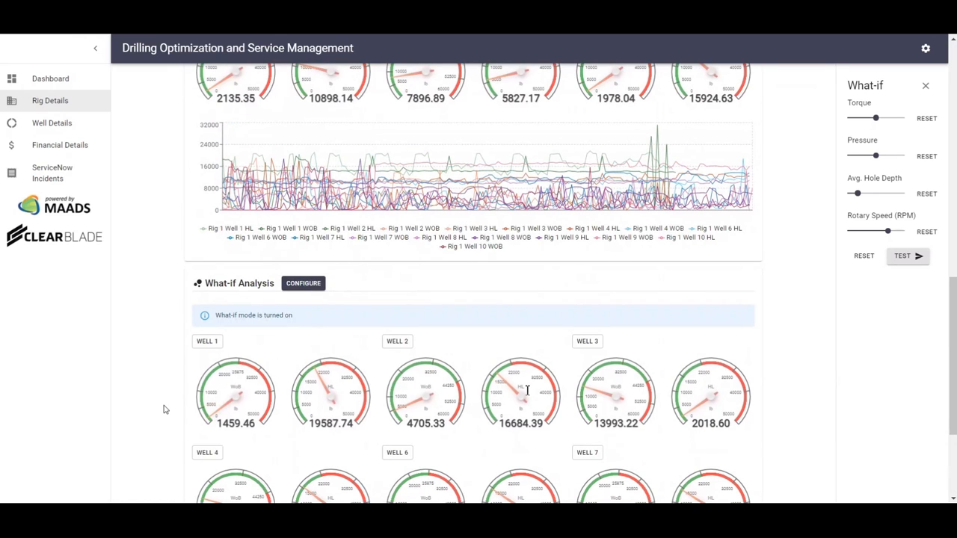
{"action": "mouse_move", "coordinate": [675, 284]}
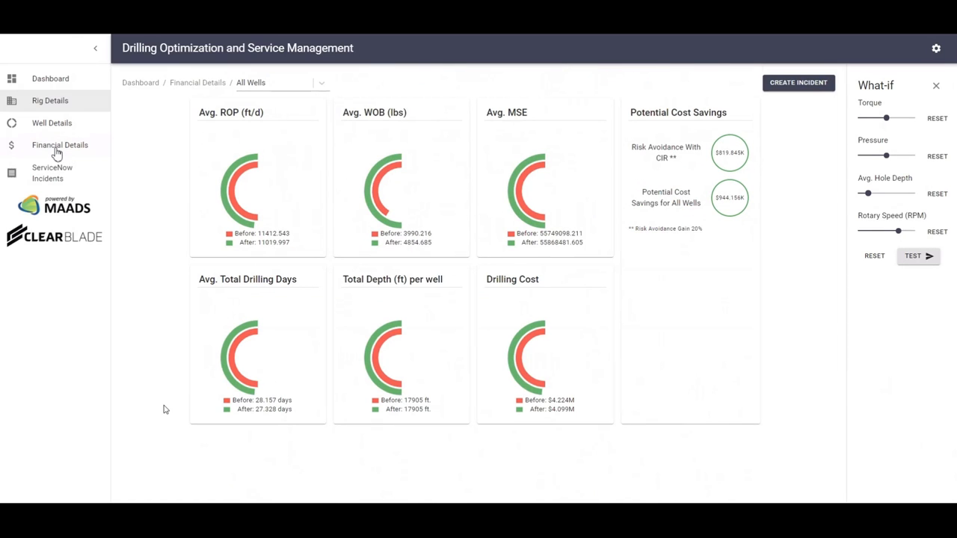
{"action": "mouse_move", "coordinate": [163, 386]}
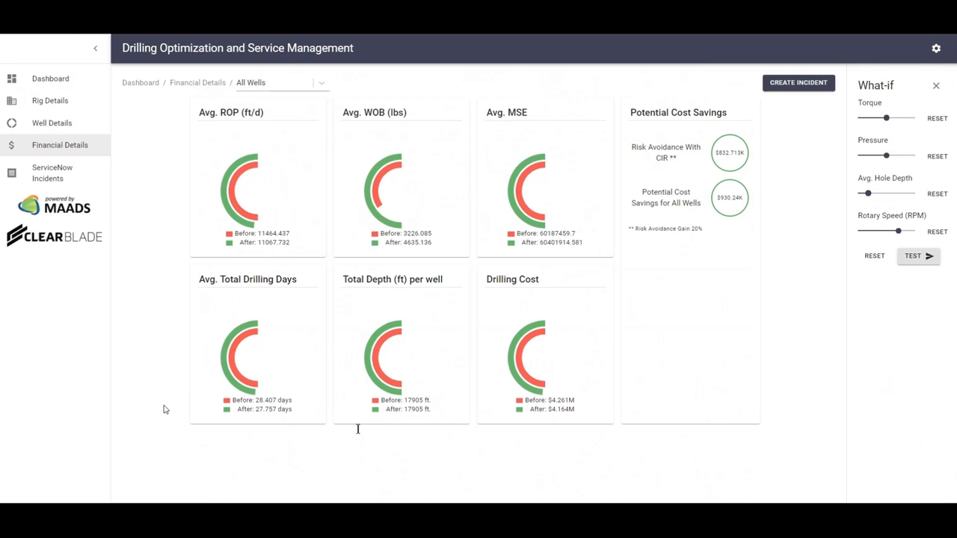
Cycle the Financial Details control to compare before/after arcs and potential cost savings.
{"action": "left_click", "coordinate": [917, 256]}
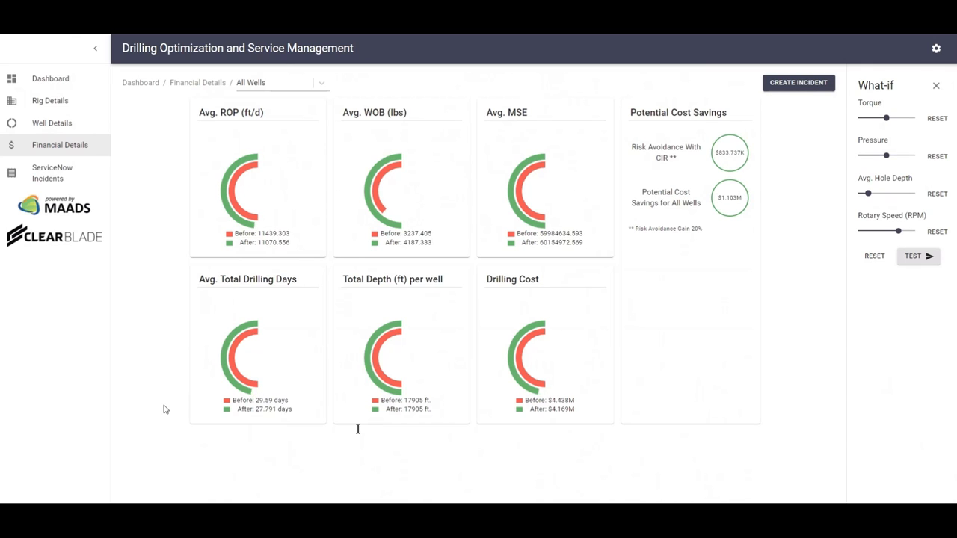
{"action": "left_click", "coordinate": [918, 256]}
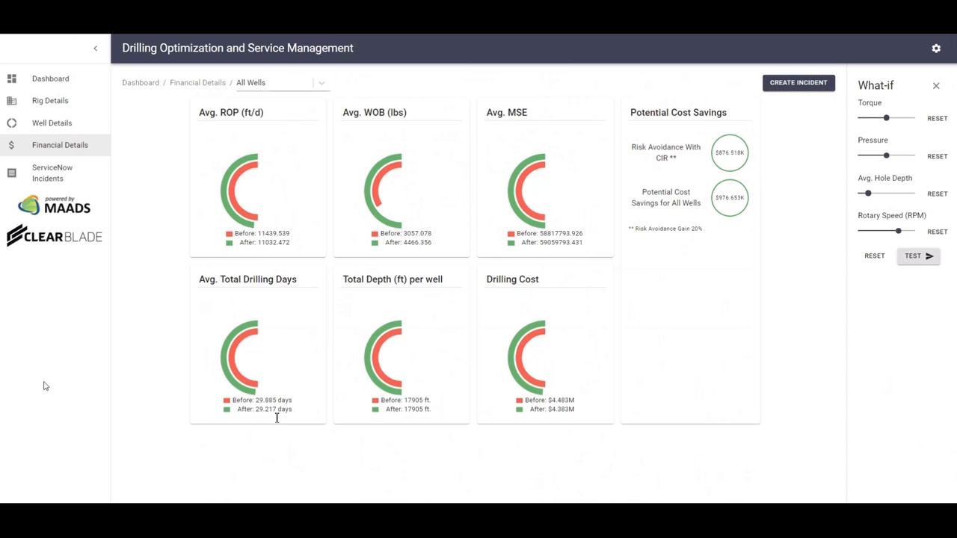
{"action": "left_click", "coordinate": [917, 256]}
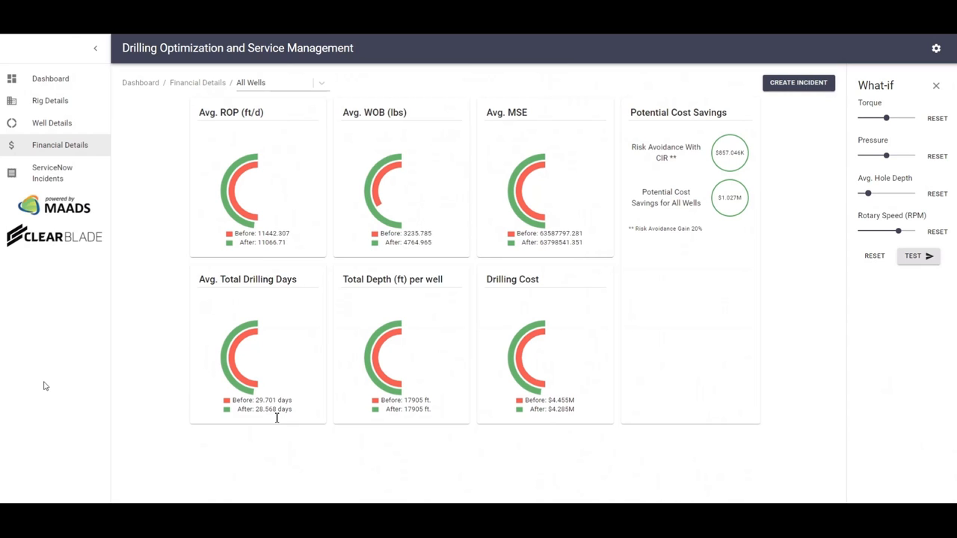
{"action": "left_click", "coordinate": [918, 256]}
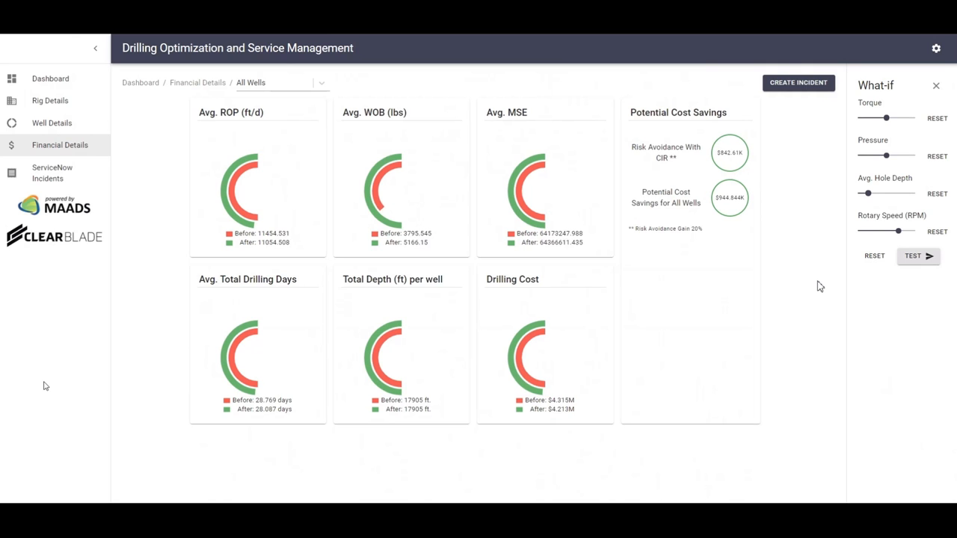
{"action": "left_click", "coordinate": [918, 256]}
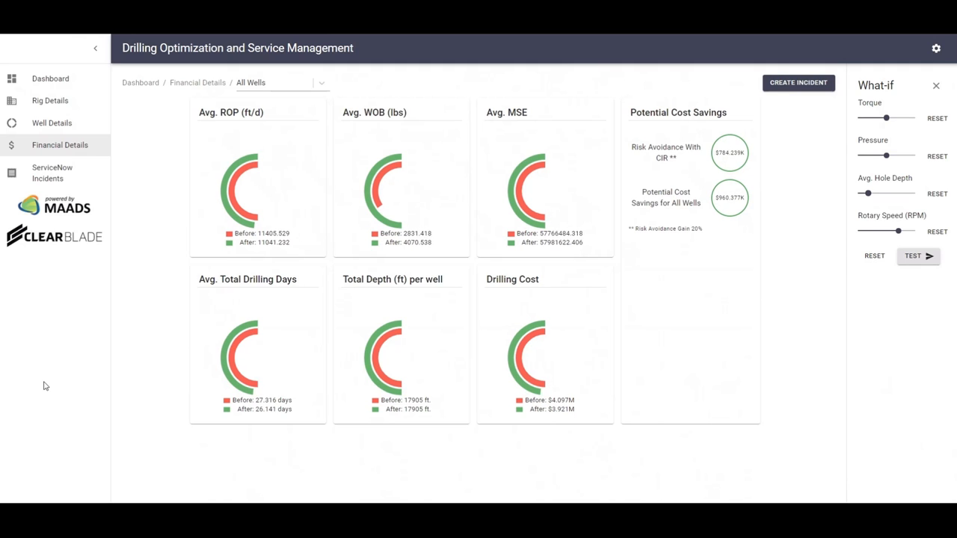
{"action": "left_click", "coordinate": [916, 255]}
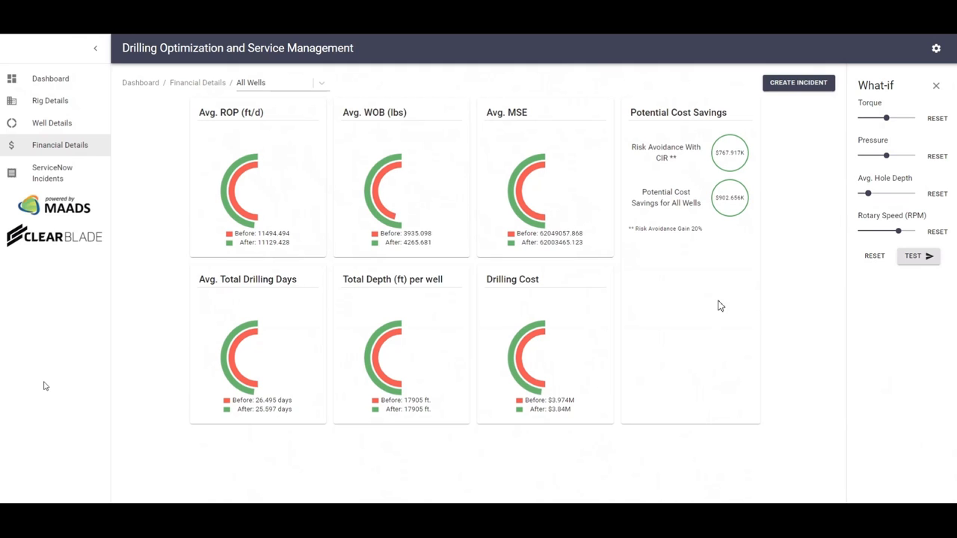
{"action": "left_click", "coordinate": [912, 256]}
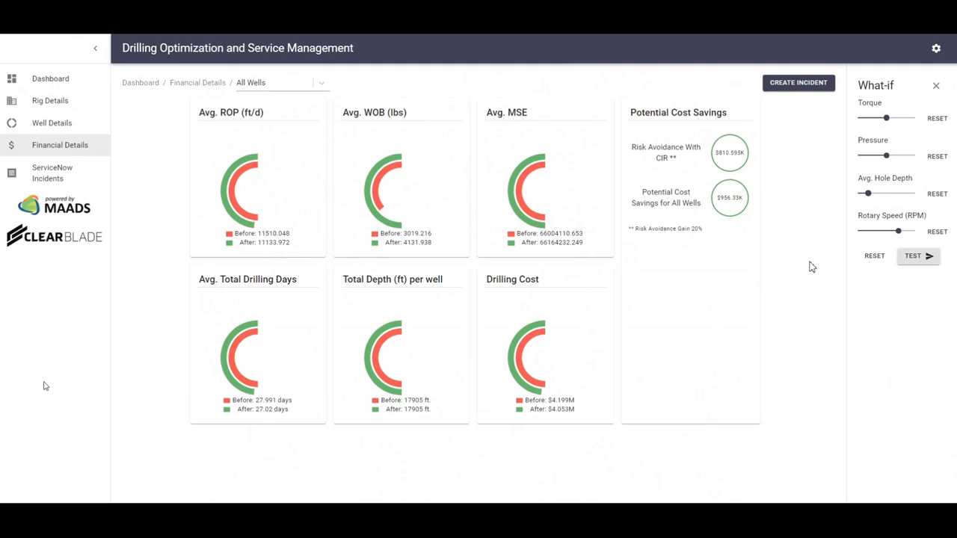
{"action": "left_click", "coordinate": [918, 255]}
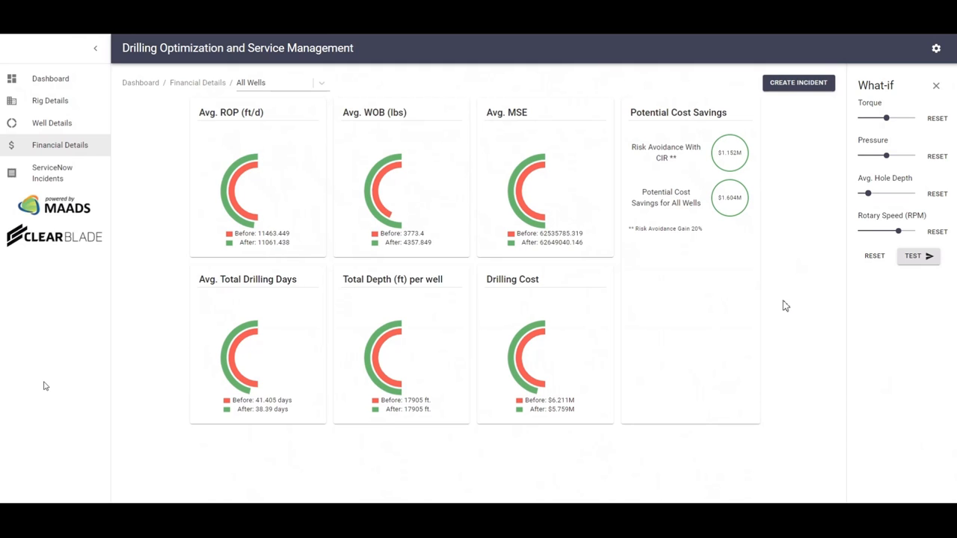
{"action": "left_click", "coordinate": [918, 256]}
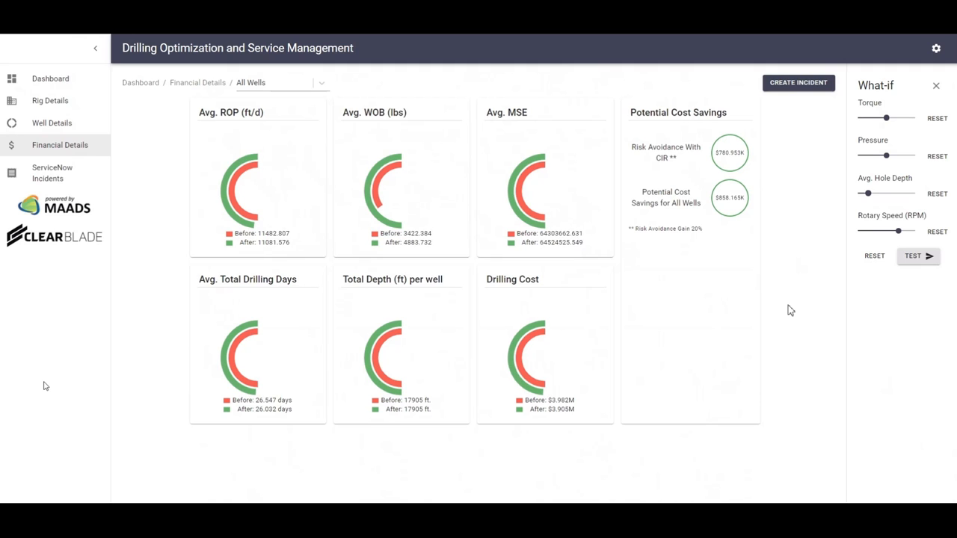
{"action": "left_click", "coordinate": [912, 255]}
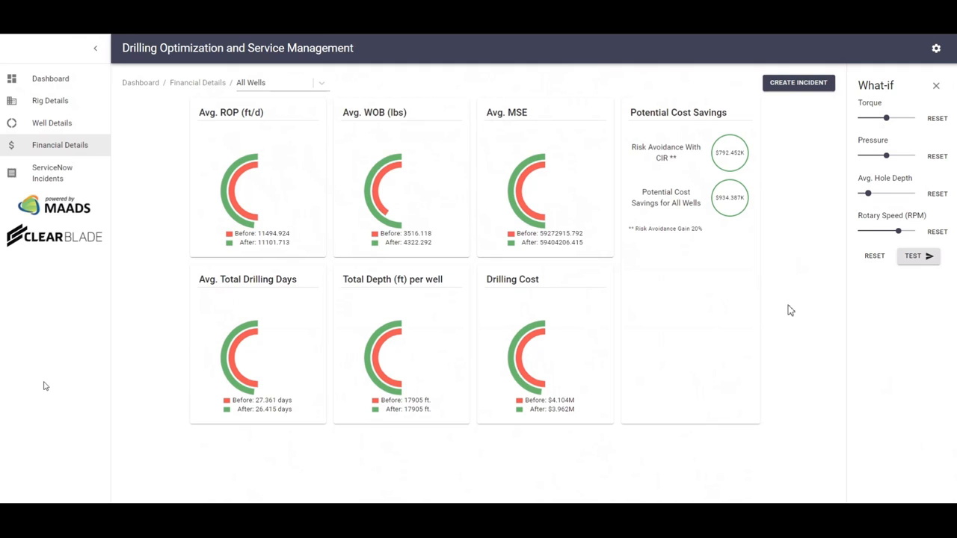
{"action": "left_click", "coordinate": [918, 255]}
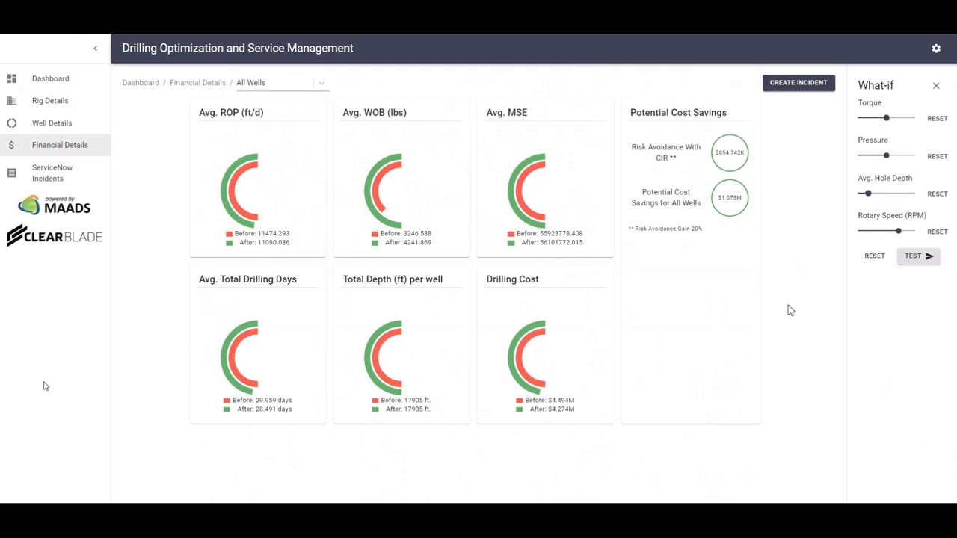
{"action": "left_click", "coordinate": [918, 256]}
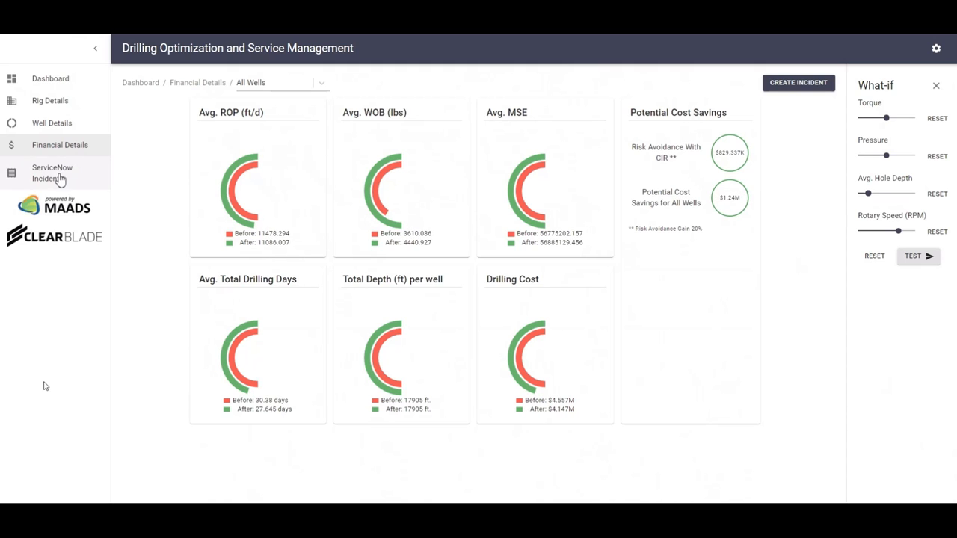
View the empty ServiceNow Incidents table, then return to the main dashboard's rigs and wells list.
{"action": "left_click", "coordinate": [52, 173]}
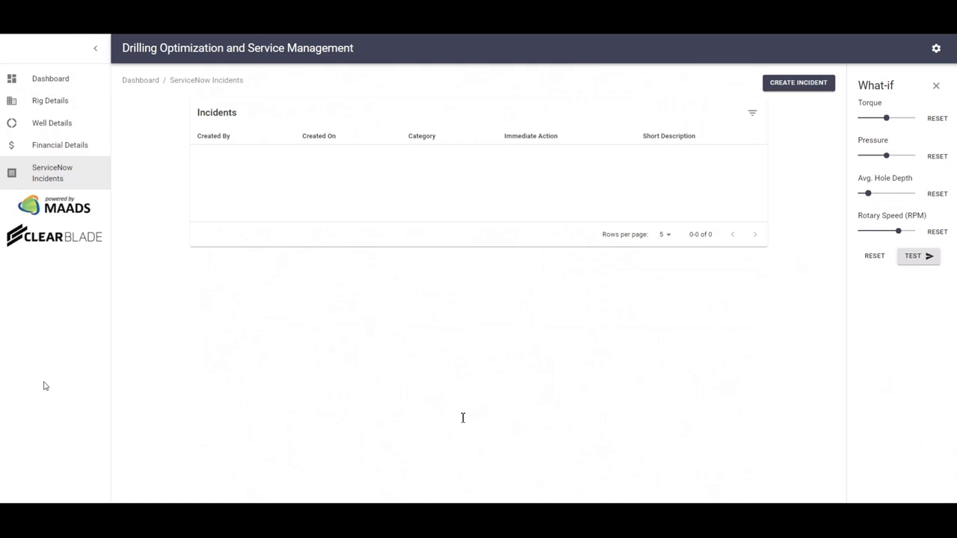
{"action": "mouse_move", "coordinate": [158, 121]}
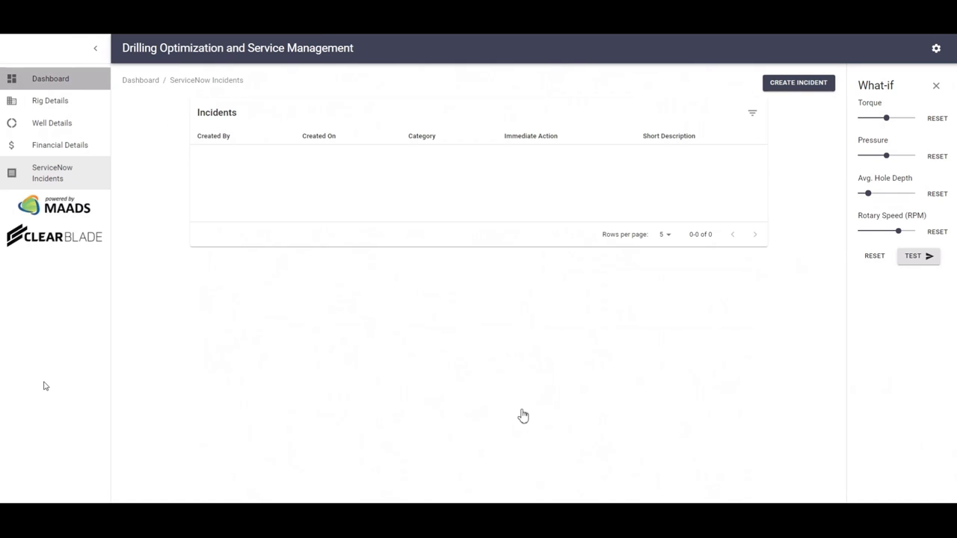
{"action": "left_click", "coordinate": [51, 77]}
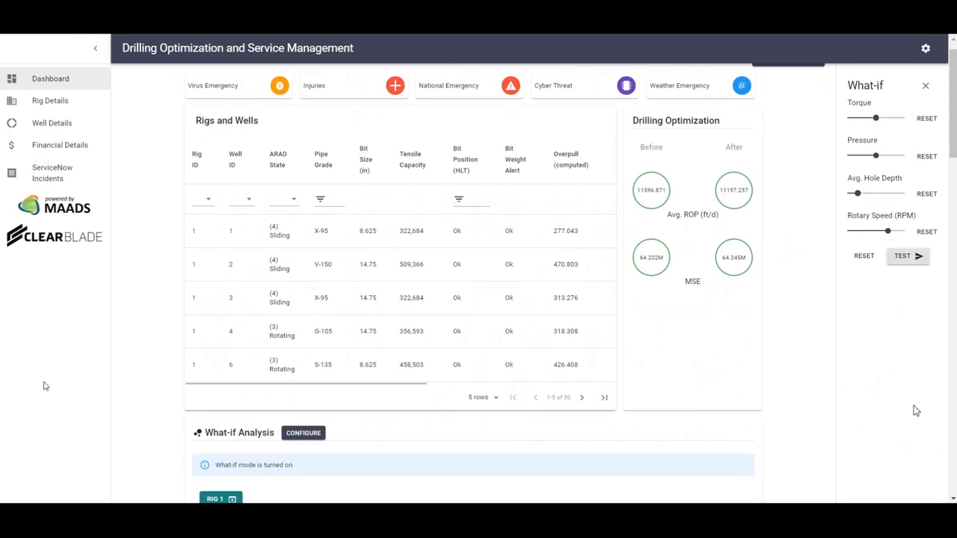
{"action": "scroll", "scroll_direction": "down", "scroll_amount": 3}
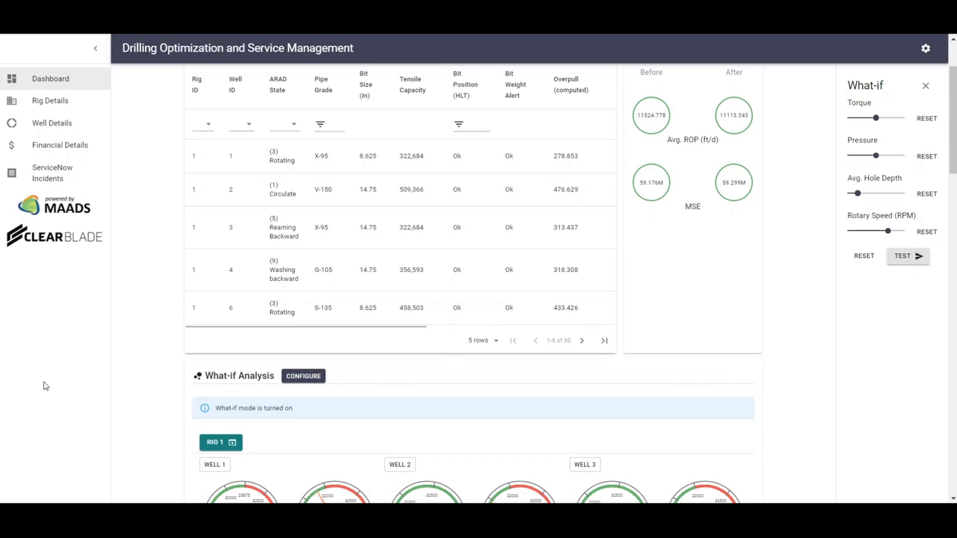